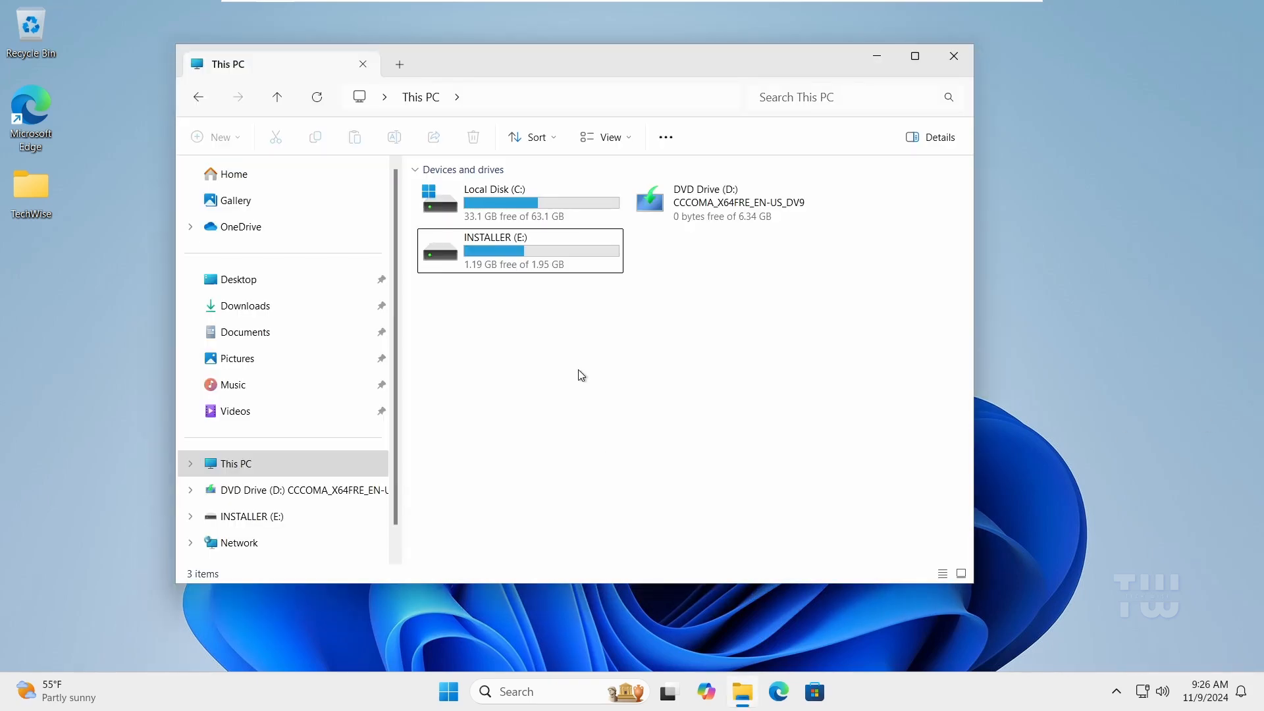
# - Select the INSTALLER (E:) drive in This PC and shift the window to the right
pyautogui.click(520, 250)
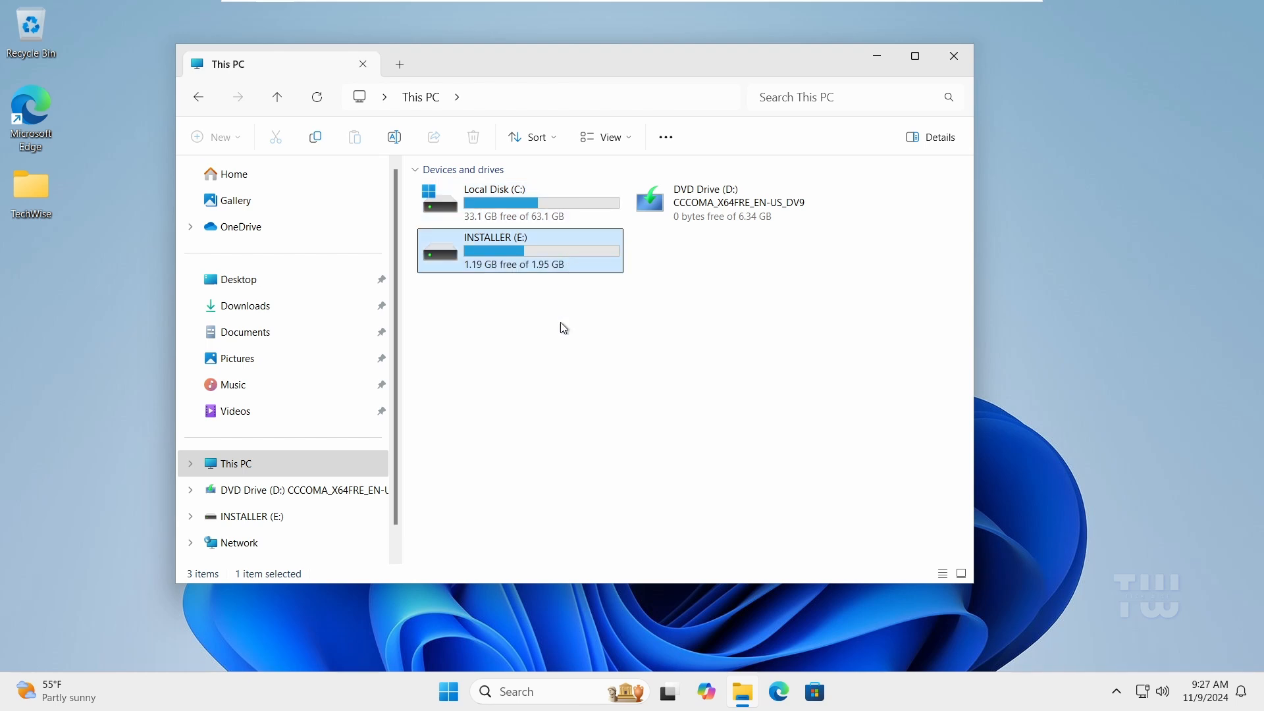
pyautogui.moveTo(610, 307)
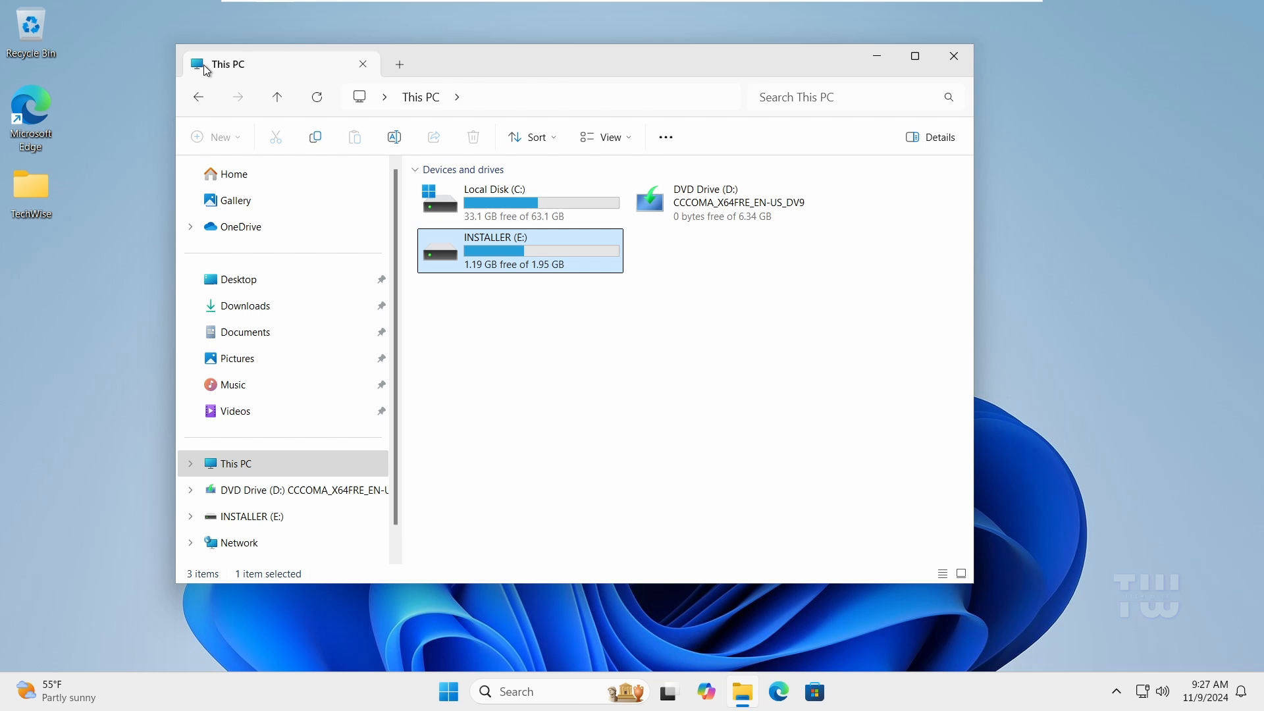
pyautogui.moveTo(273, 63); pyautogui.dragTo(435, 131)
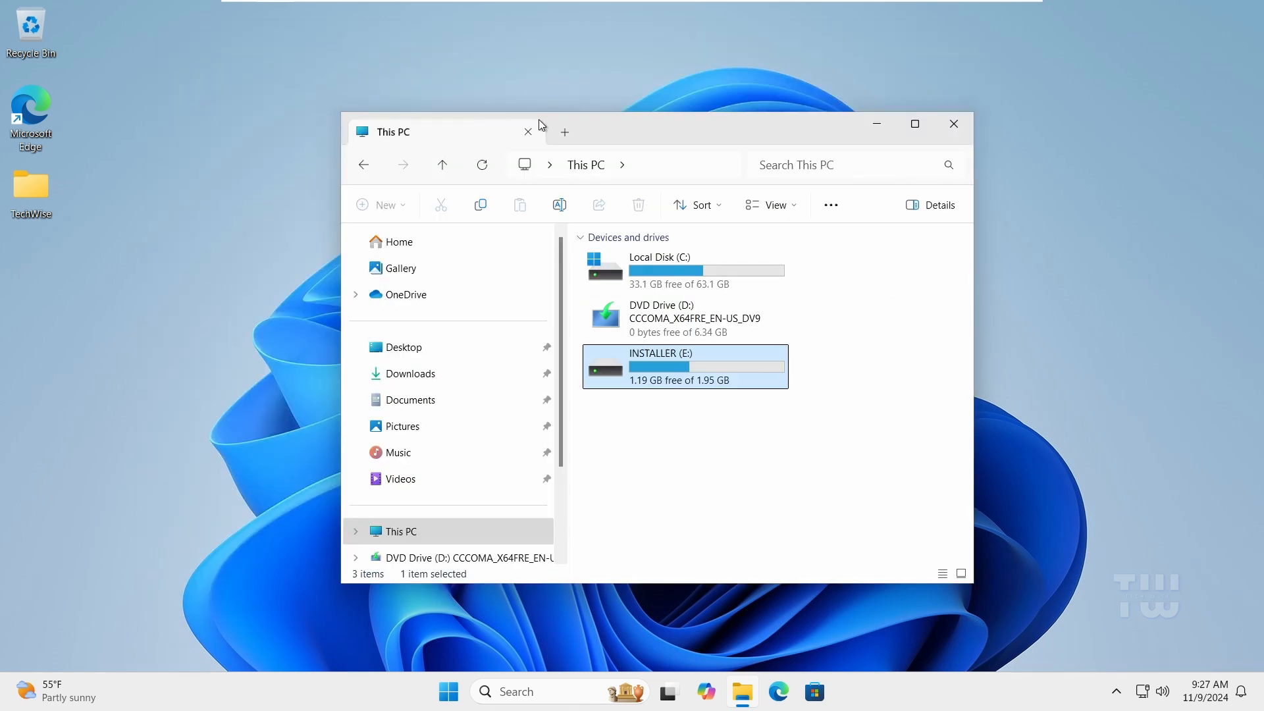
# - Search Windows for cmd and launch Command Prompt as administrator
pyautogui.click(954, 123)
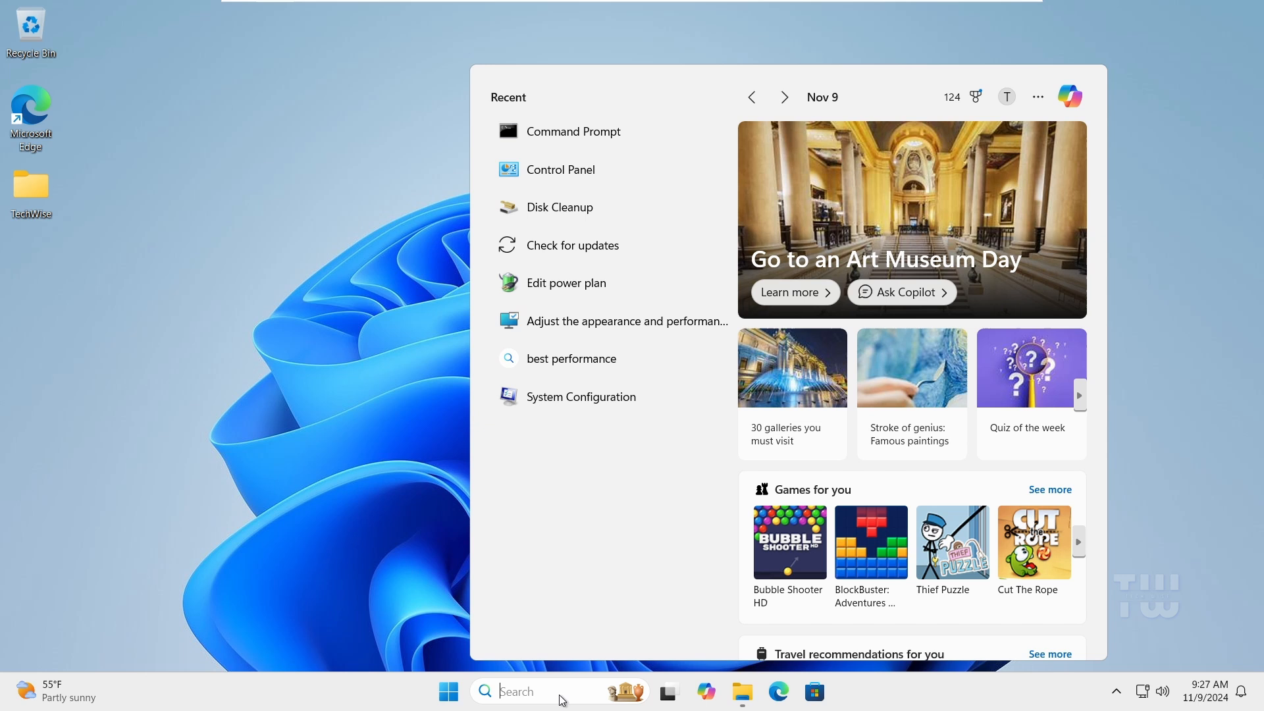
pyautogui.write('cmd')
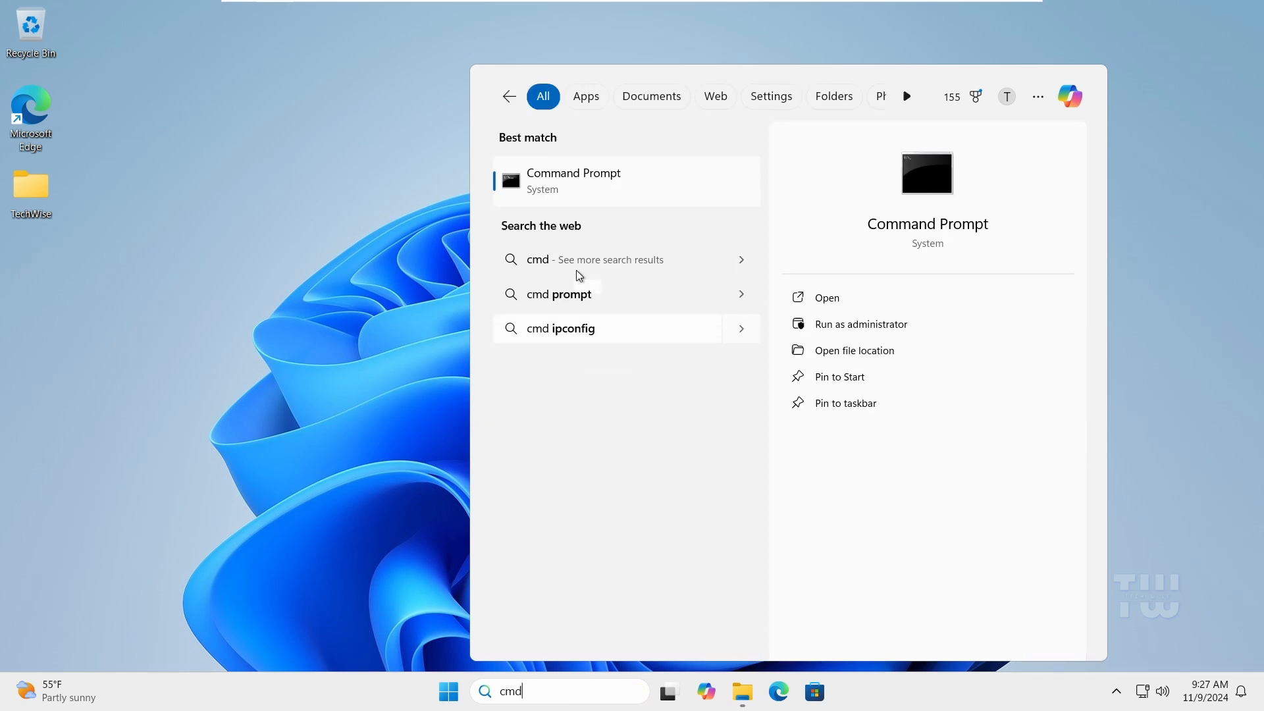
pyautogui.rightClick(572, 180)
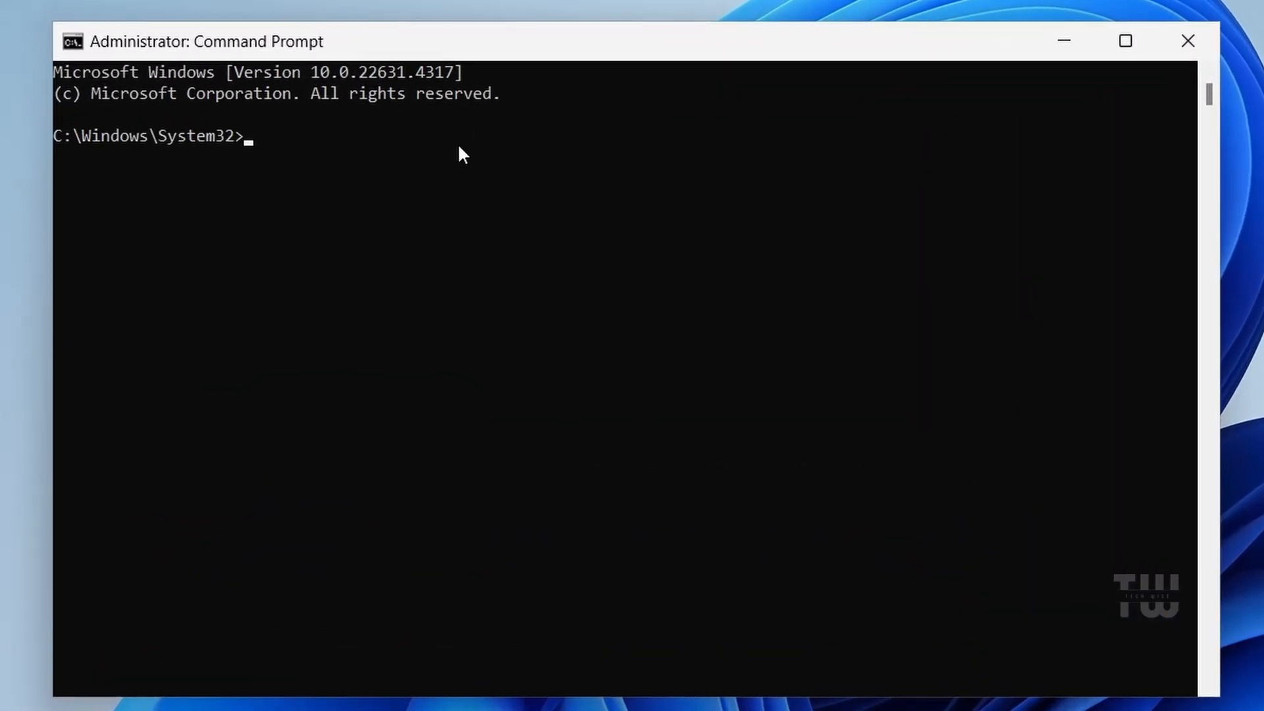
# - Start diskpart and list the disks, showing Disk 0 (64 GB) and Disk 1 (931 GB)
pyautogui.write('d')
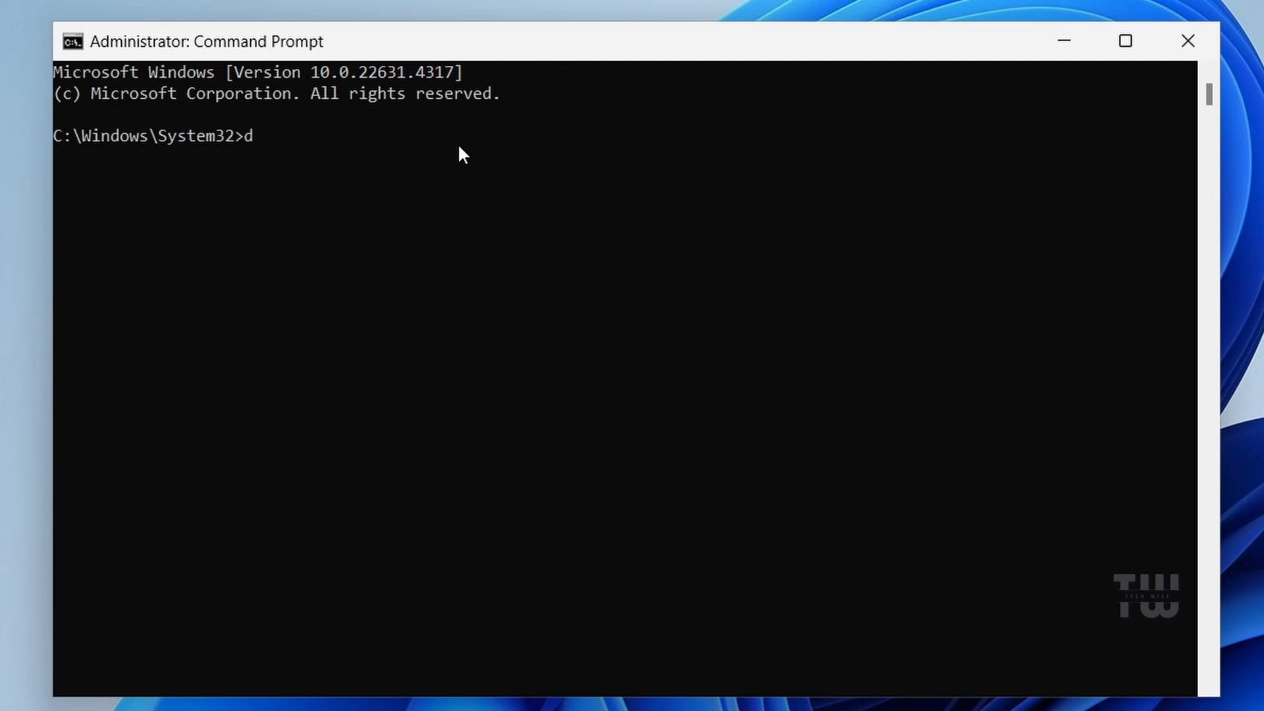
pyautogui.write('iskpart')
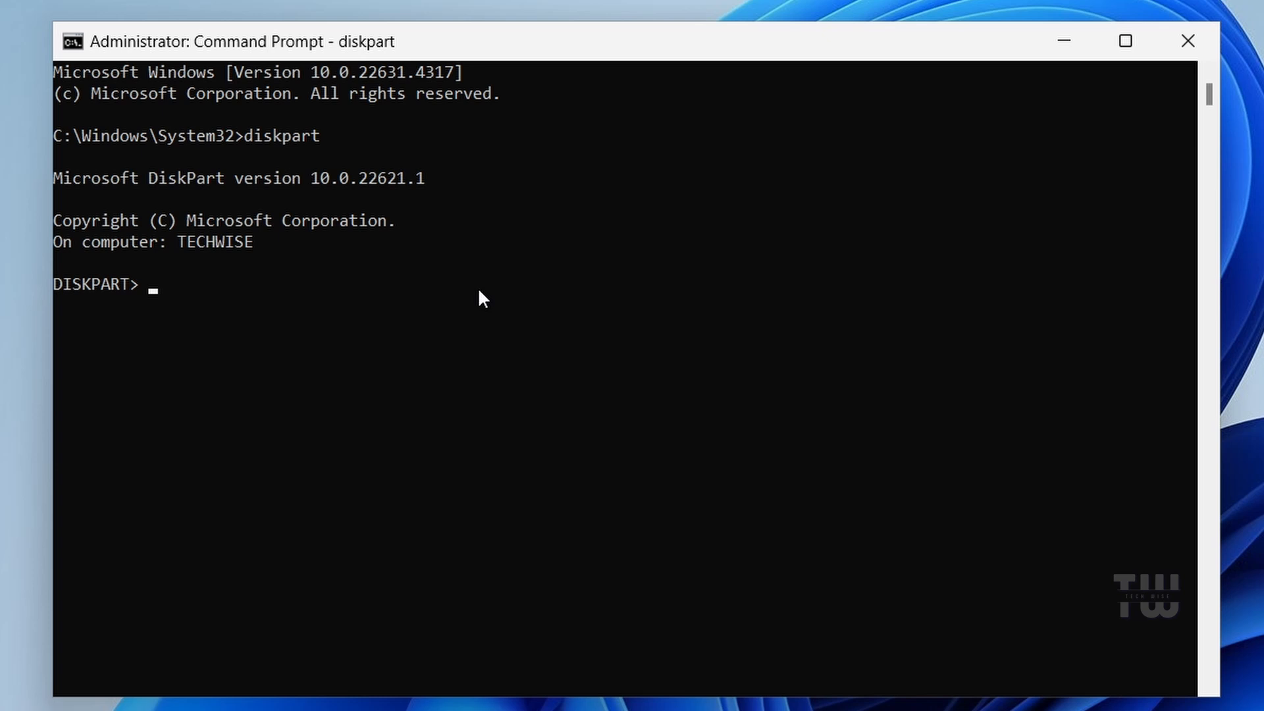
pyautogui.moveTo(496, 282)
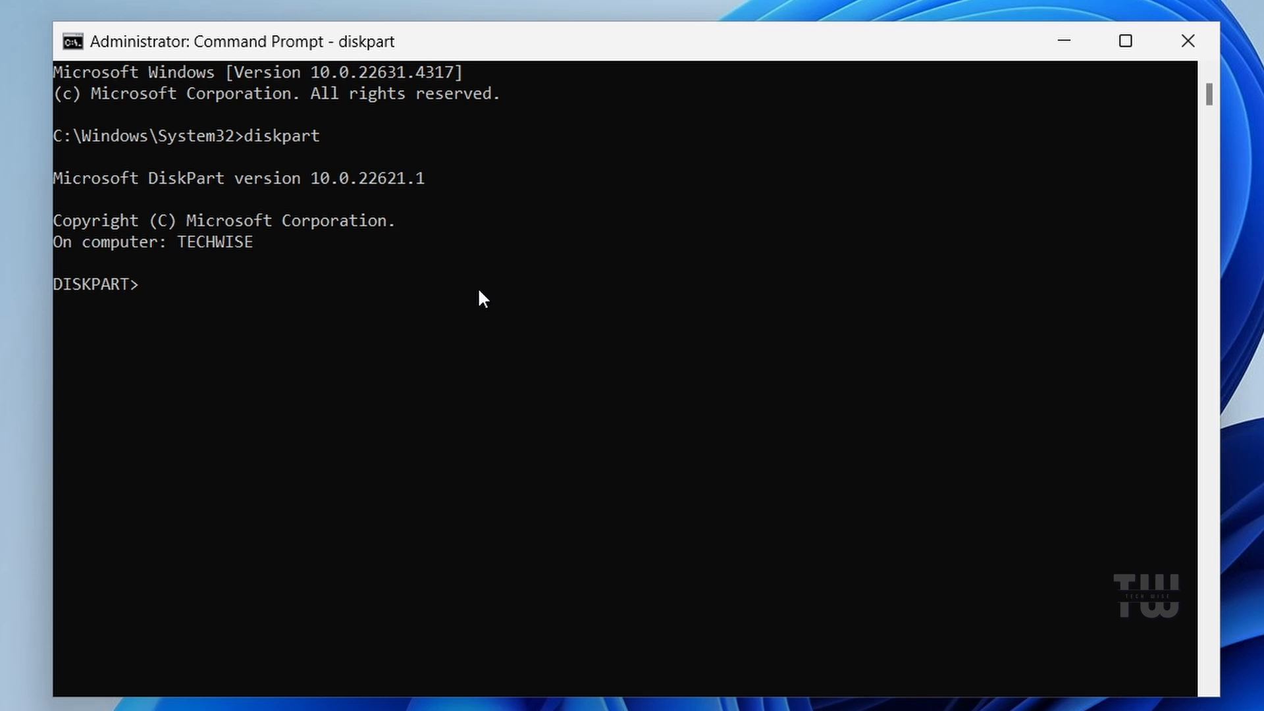
pyautogui.write('list disk')
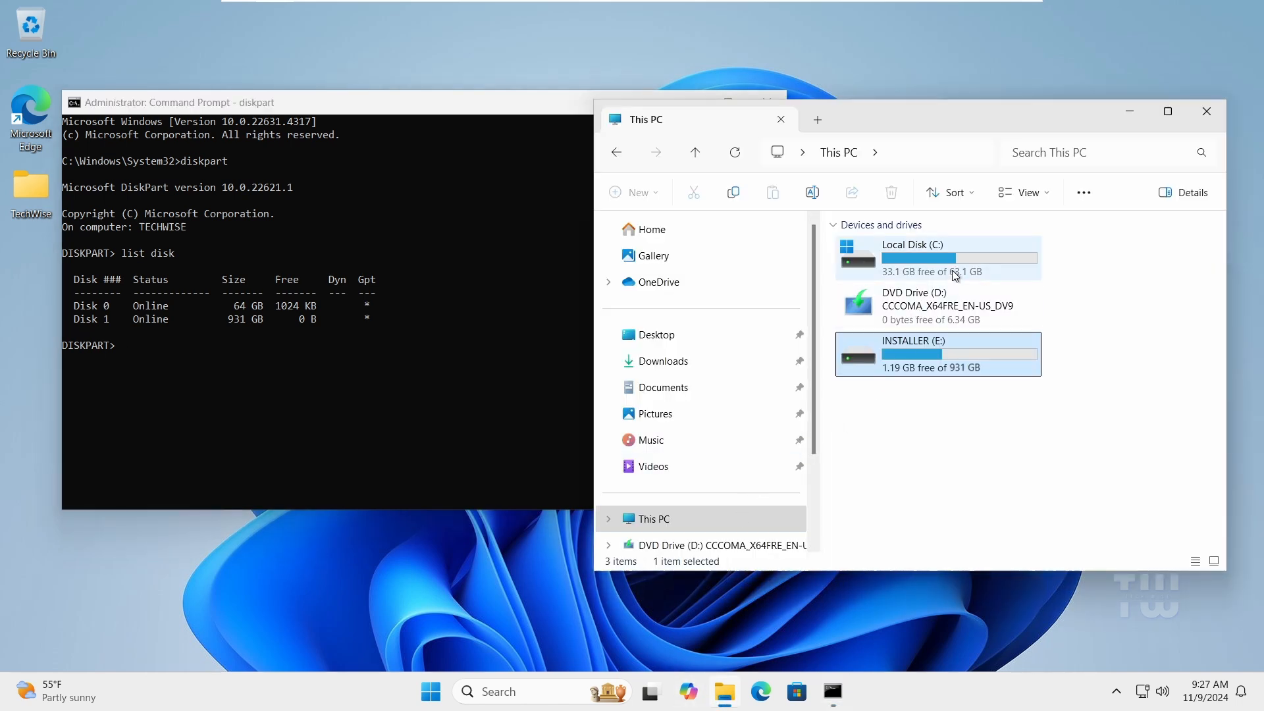
# - Bring This PC beside the DiskPart disk list to compare INSTALLER (E:) with Disk 1
pyautogui.click(935, 257)
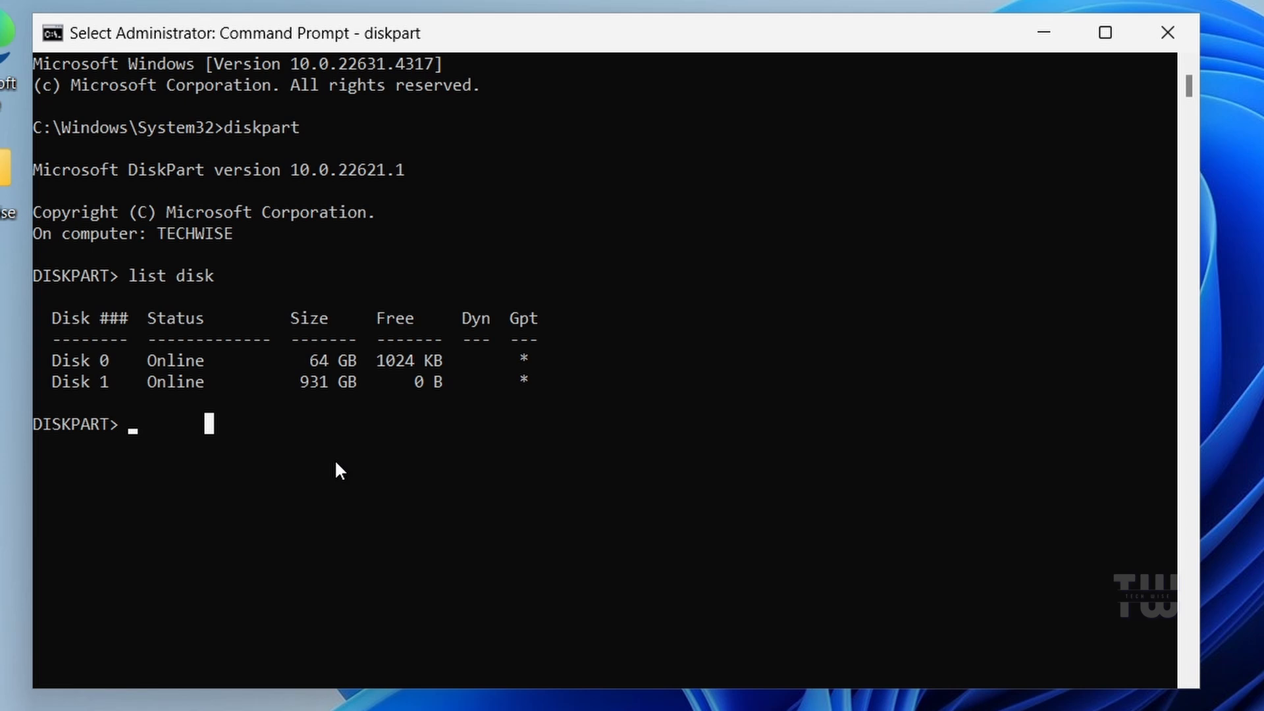
# - Select disk 1 and wipe it with clean, then return to This PC to check the drives
pyautogui.write('sele')
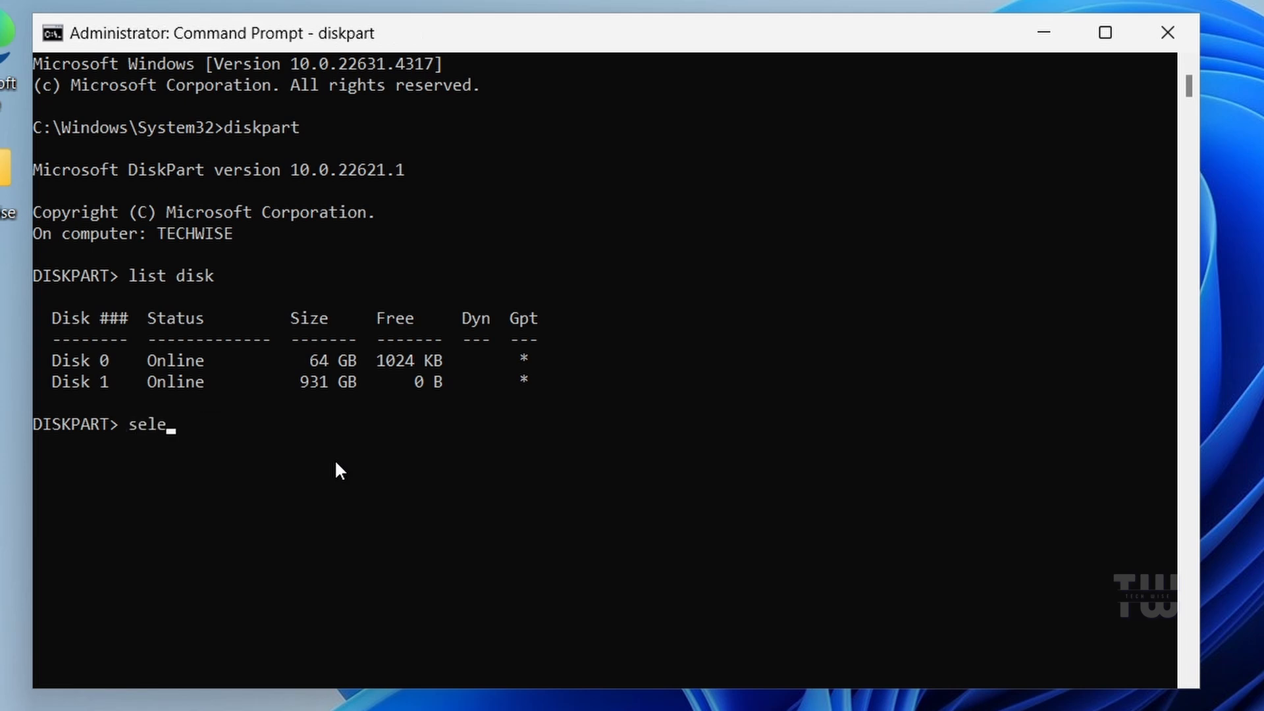
pyautogui.write('ct disk')
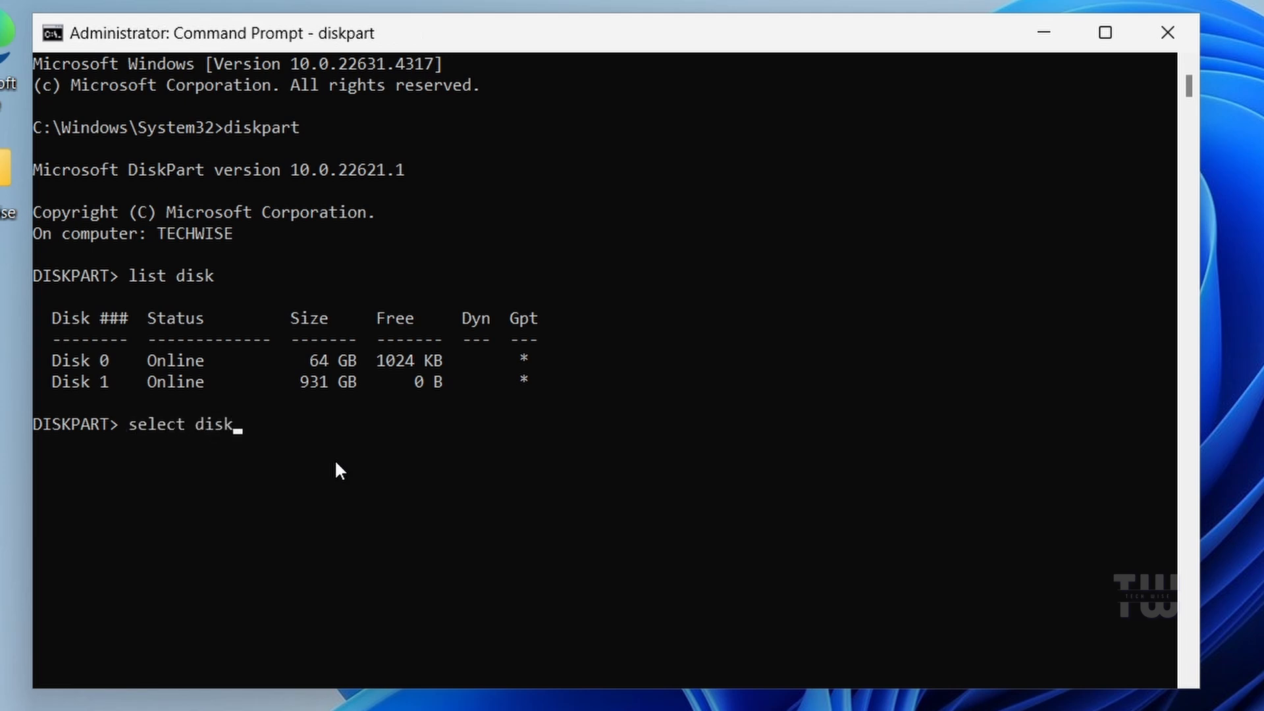
pyautogui.write('1')
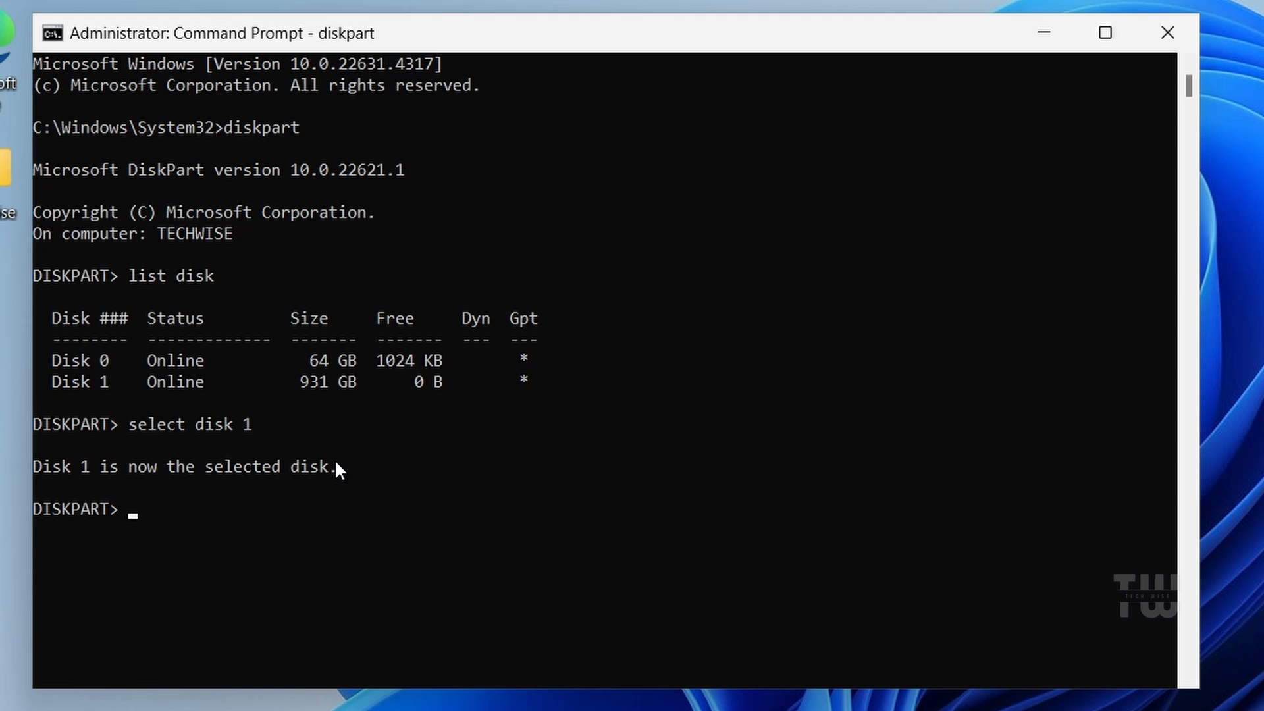
pyautogui.write('clea')
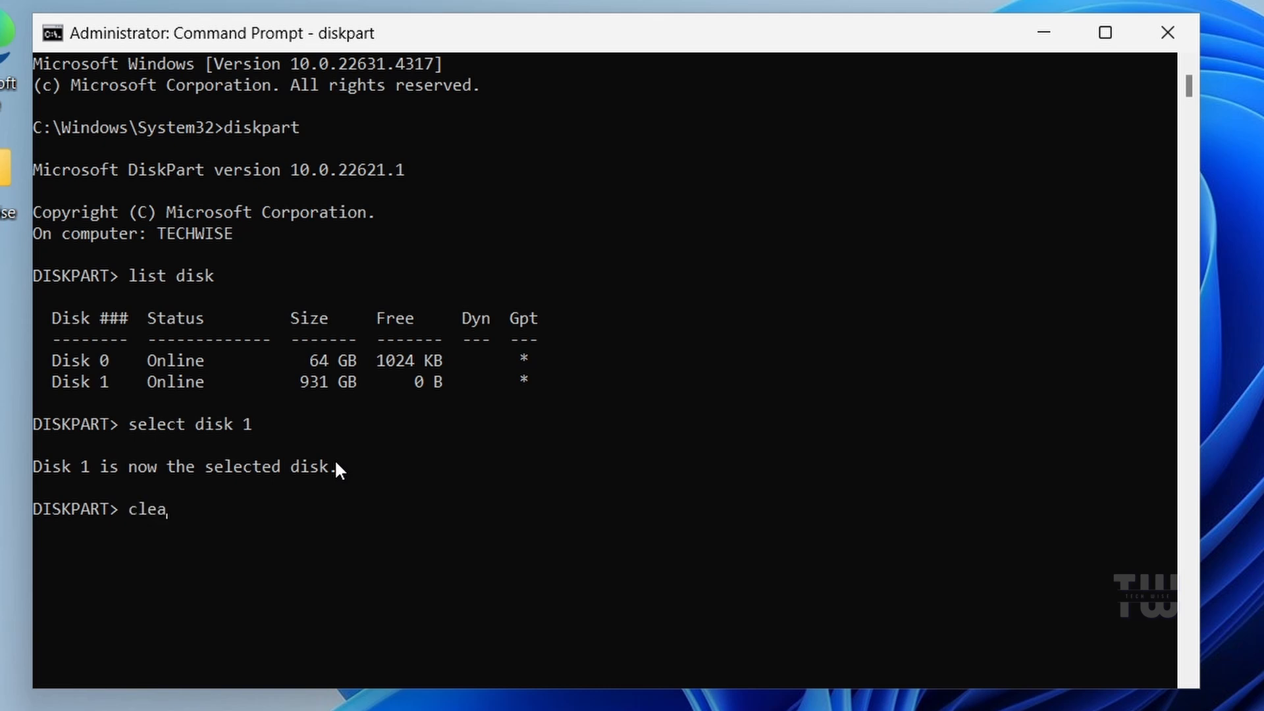
pyautogui.press('Enter')
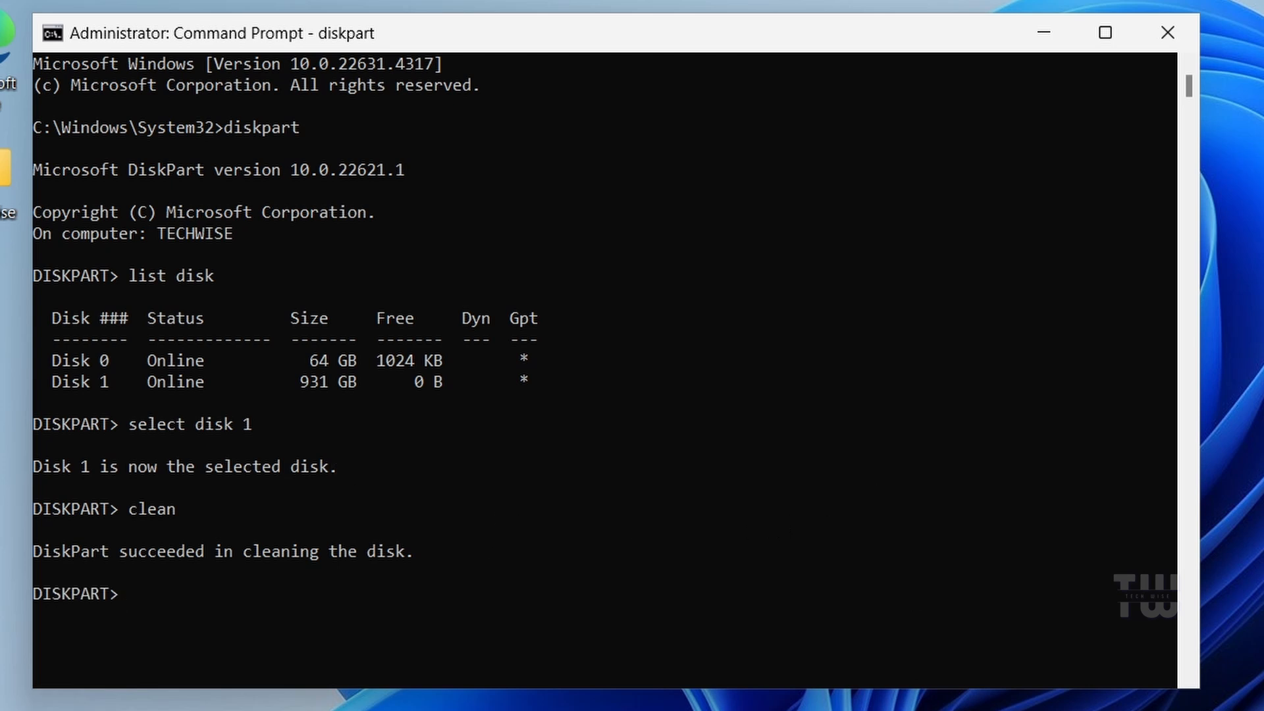
pyautogui.click(723, 692)
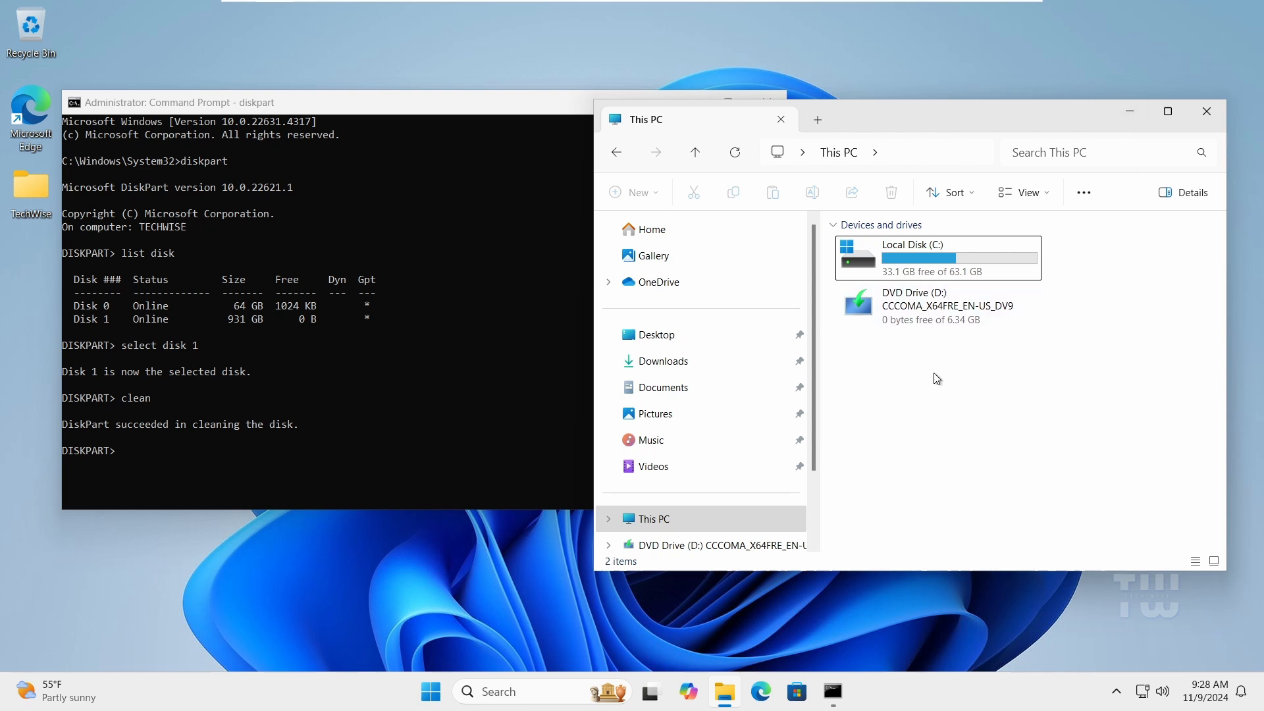
pyautogui.moveTo(979, 364)
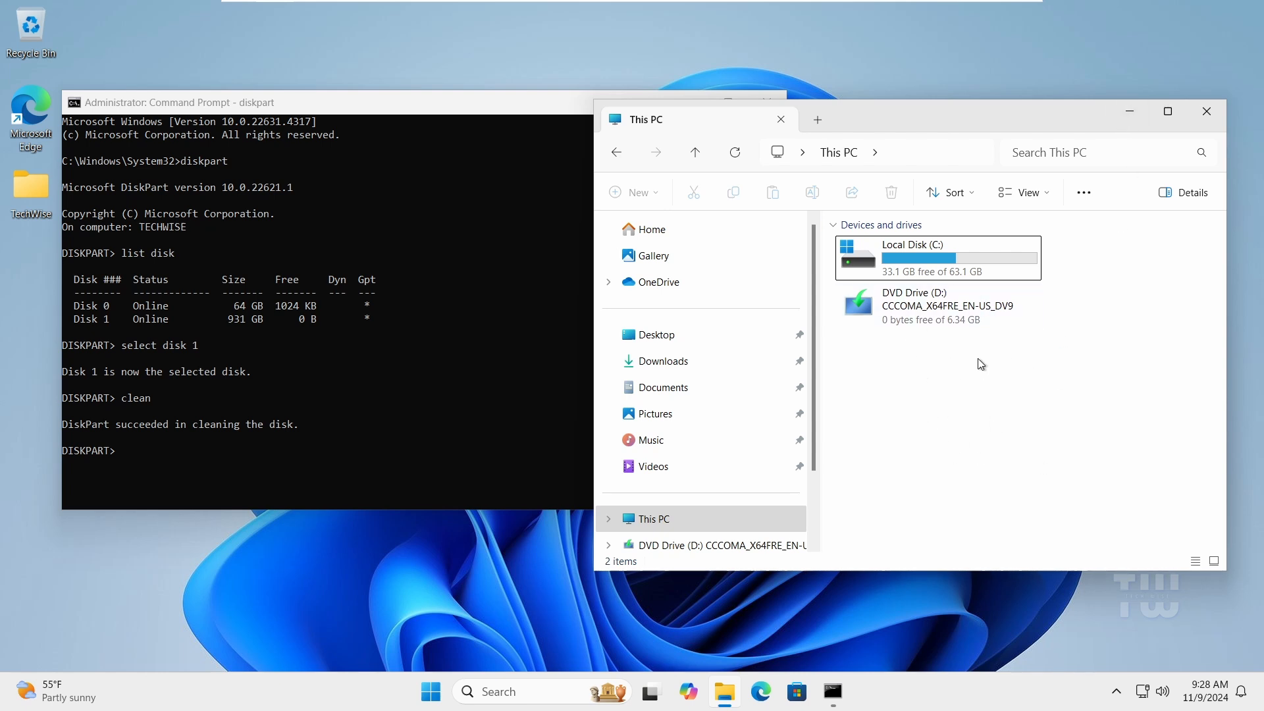
pyautogui.moveTo(973, 280)
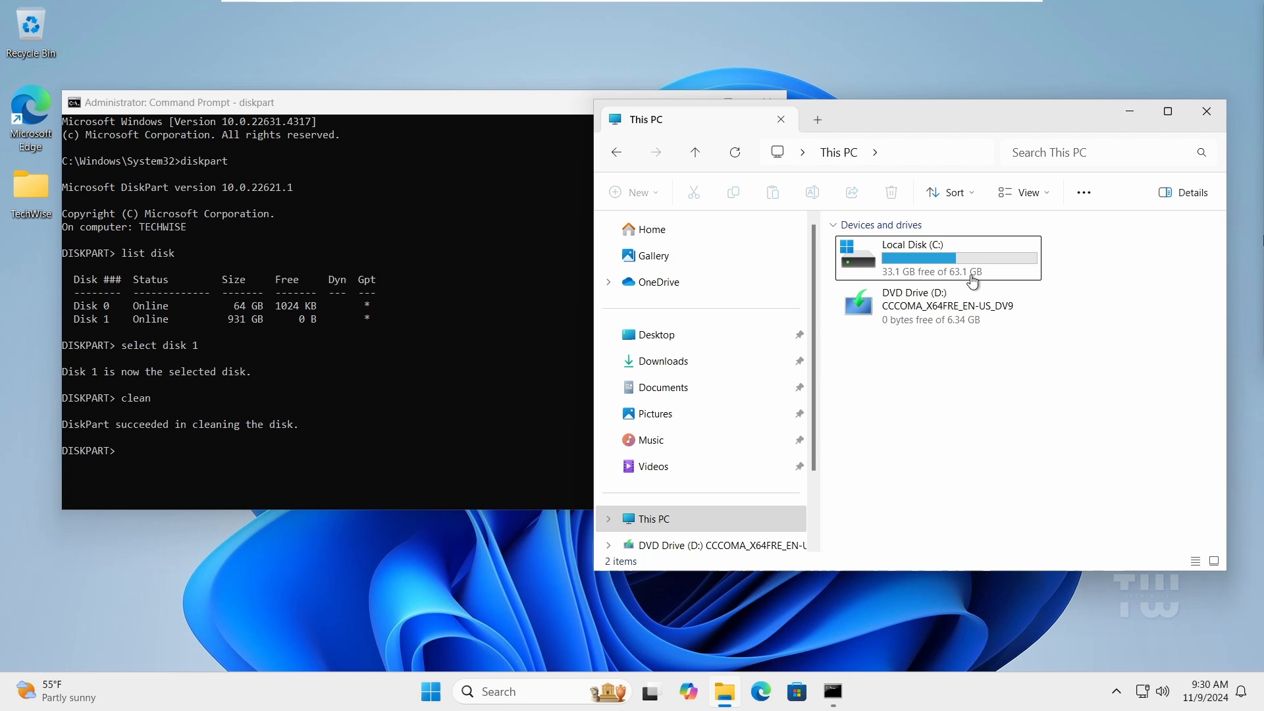
# - Confirm in This PC that the wiped disk no longer appears as a drive
pyautogui.click(935, 256)
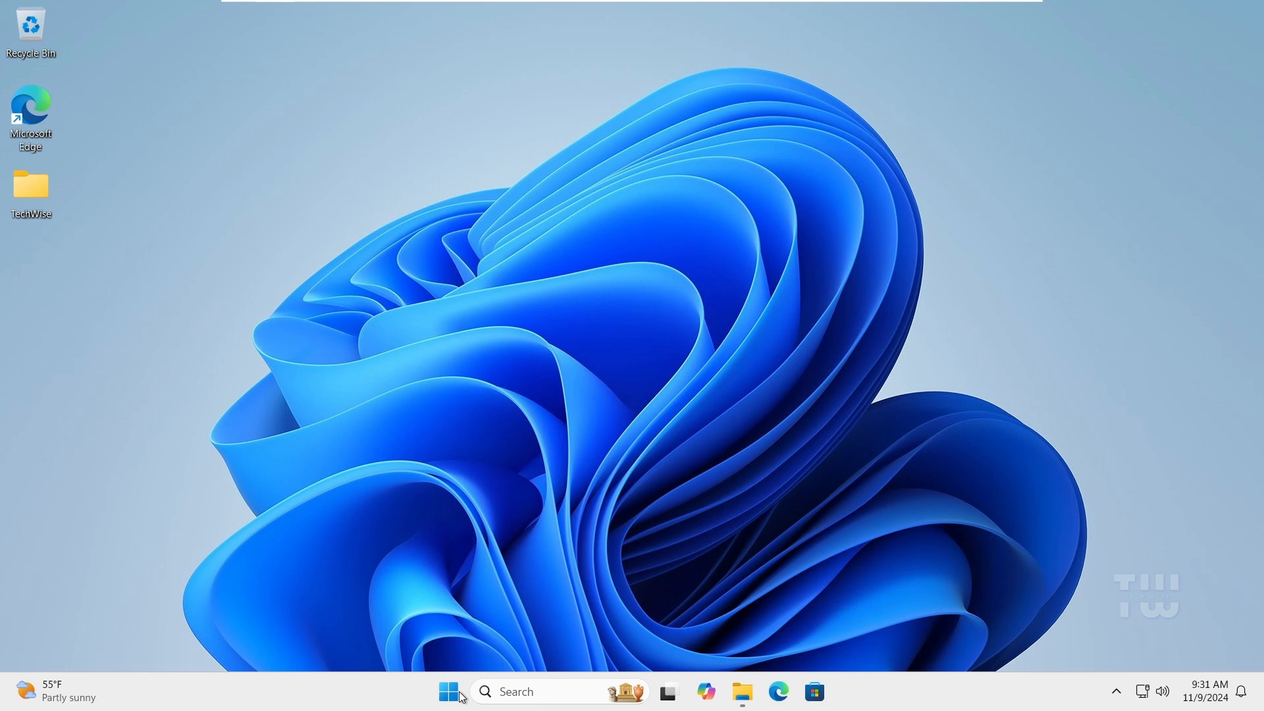
# - Launch Disk Management from the Start menu and initialize Disk 1 as GPT
pyautogui.rightClick(449, 692)
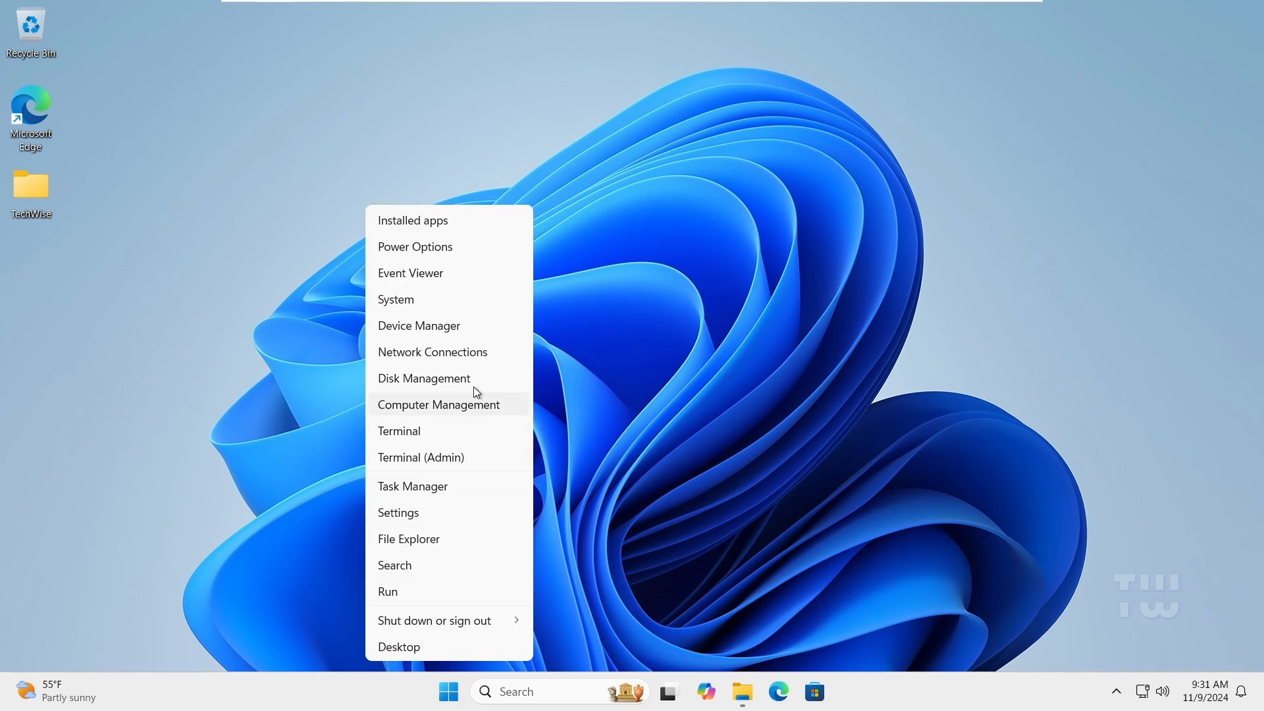
pyautogui.click(589, 395)
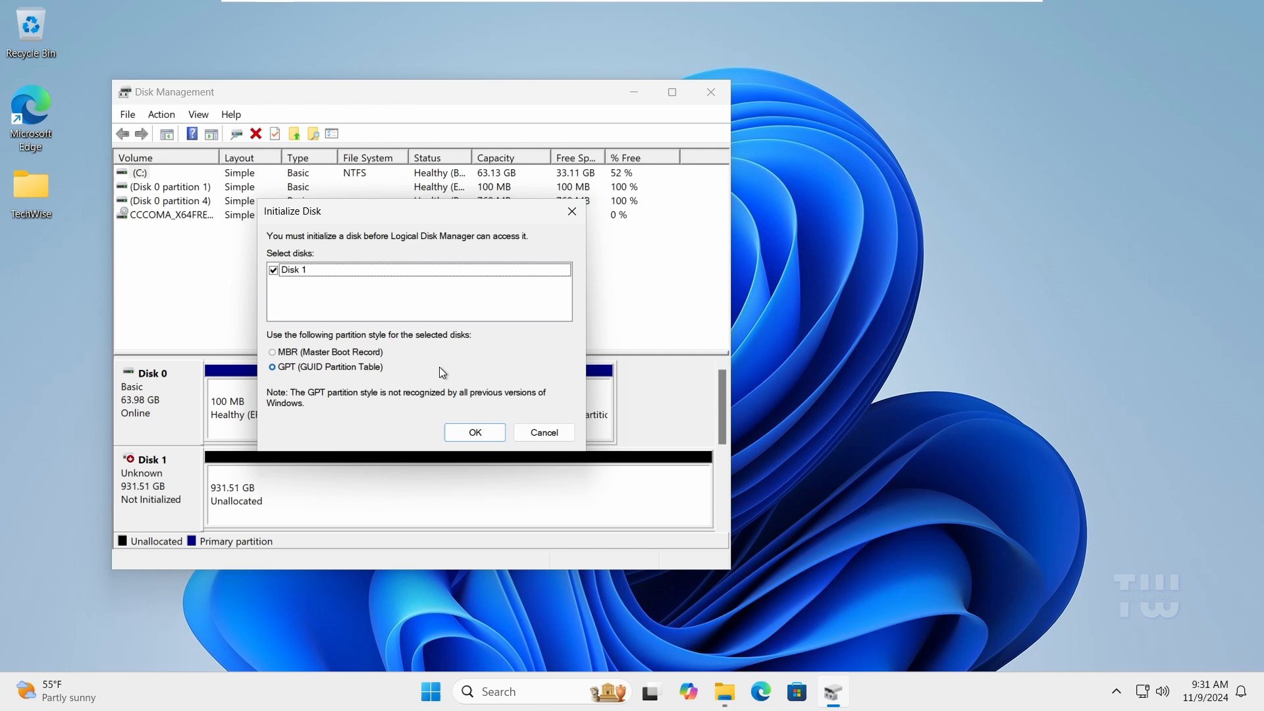
pyautogui.click(473, 432)
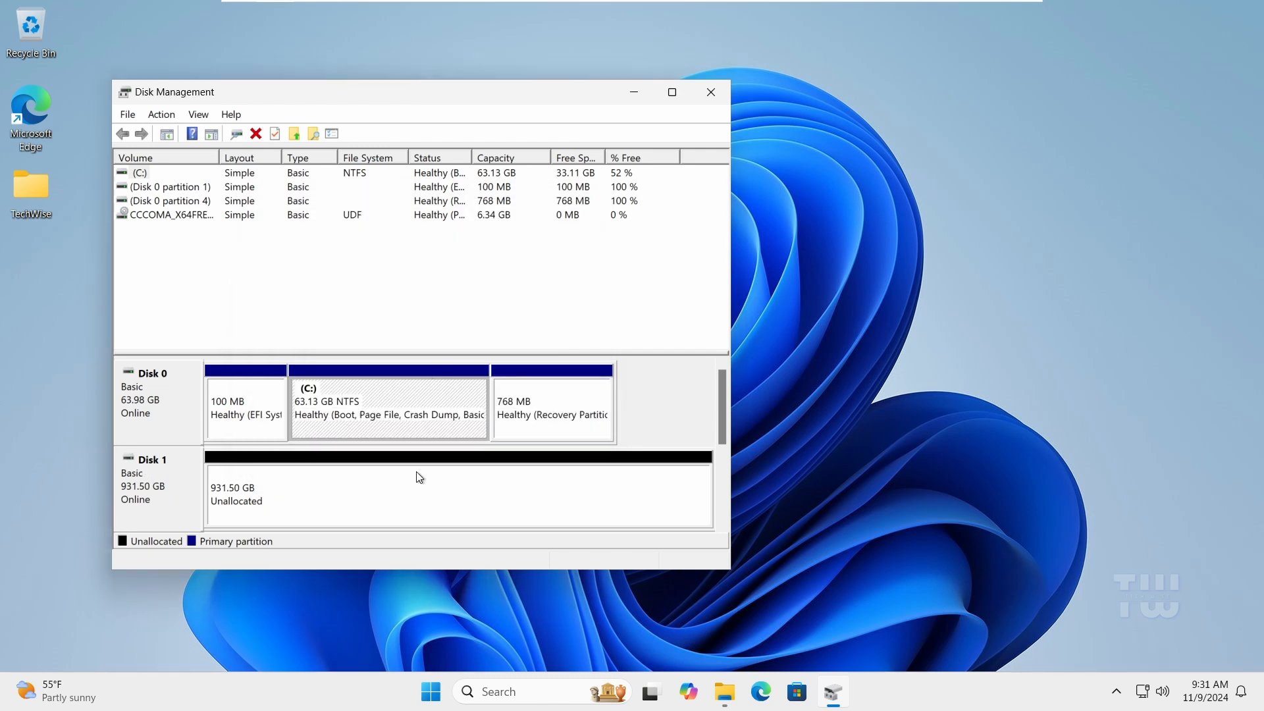
pyautogui.moveTo(358, 504)
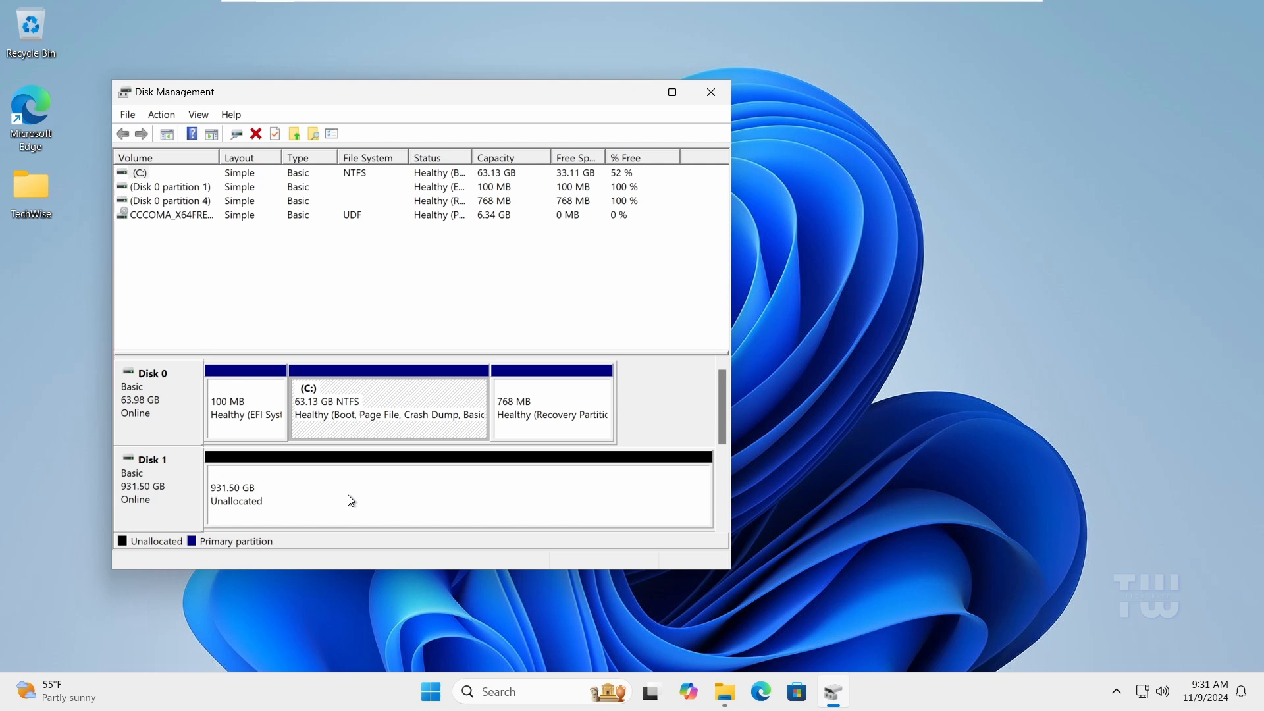
# - Create a full-size NTFS simple volume MyDisk (E:) on Disk 1 and close Disk Management
pyautogui.rightClick(350, 500)
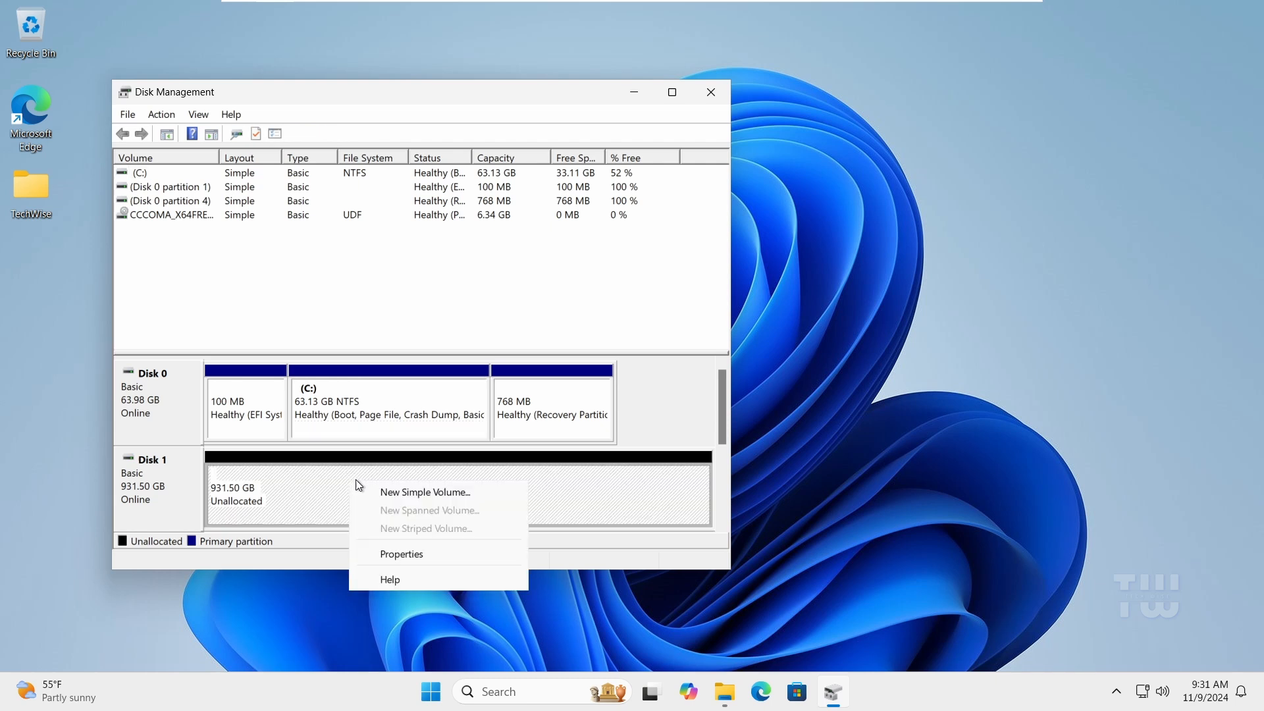
pyautogui.moveTo(403, 509)
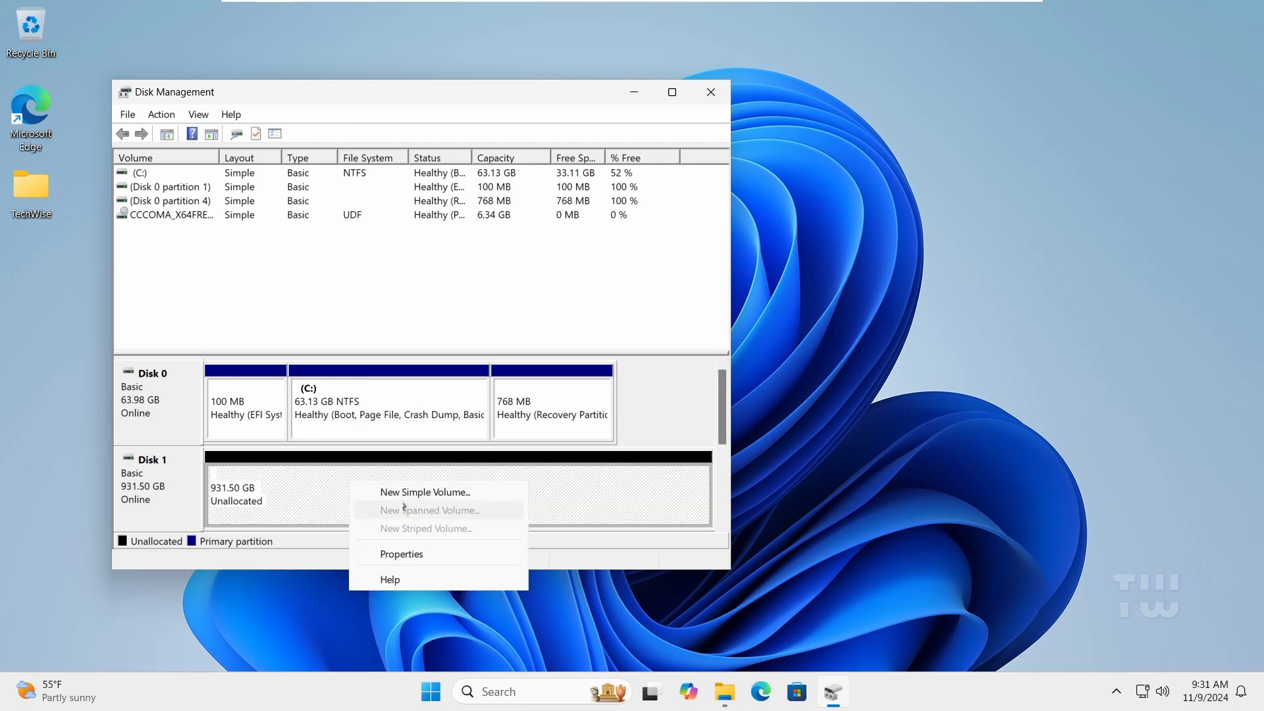
pyautogui.click(425, 491)
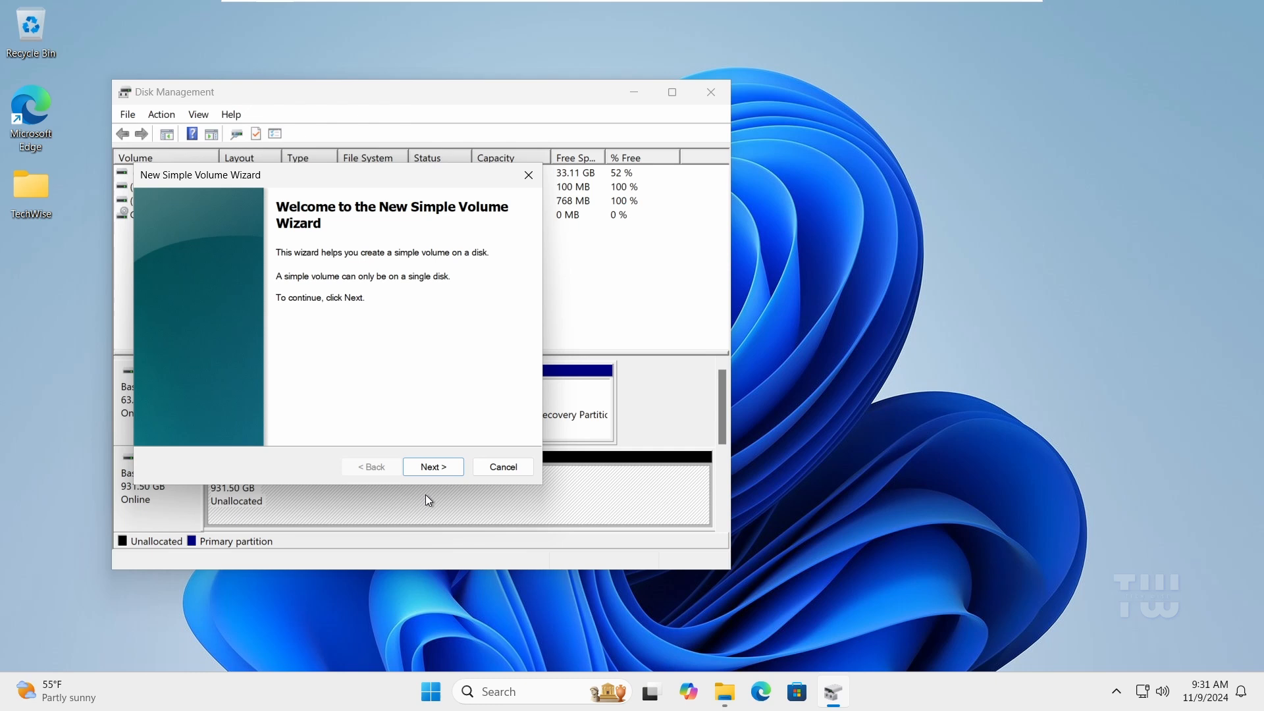
pyautogui.click(431, 466)
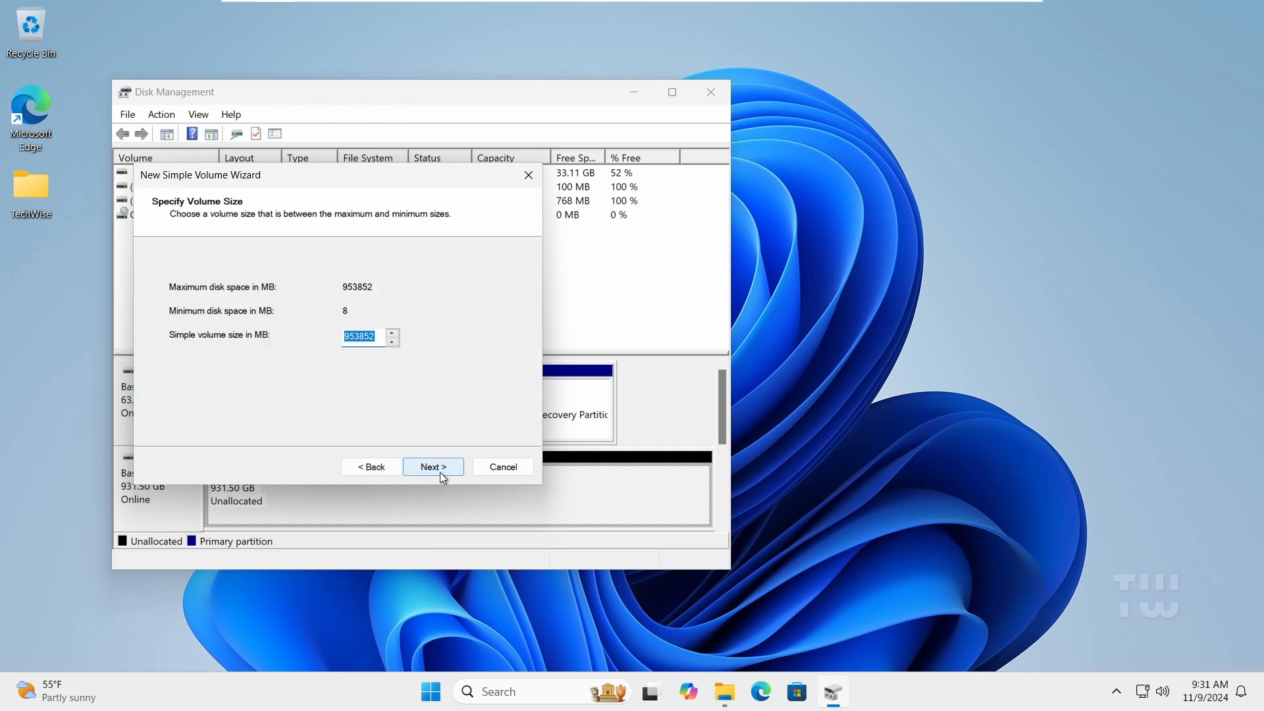
pyautogui.click(433, 466)
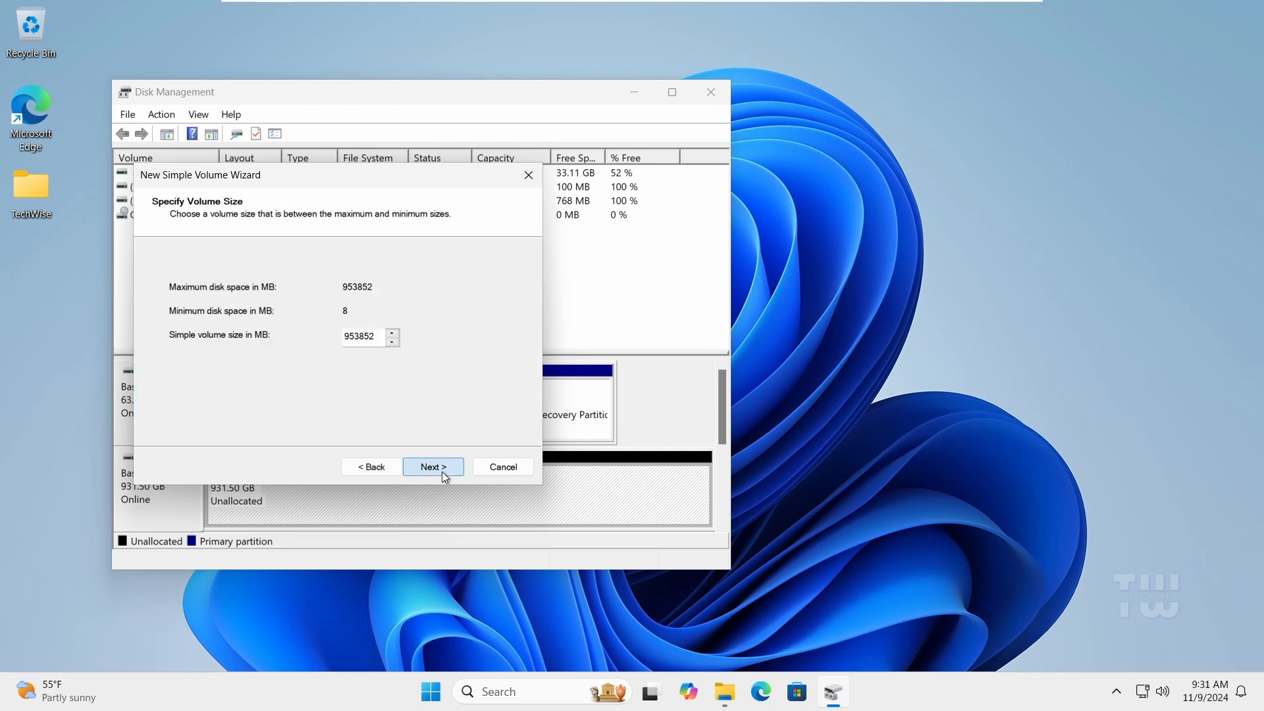
pyautogui.click(431, 466)
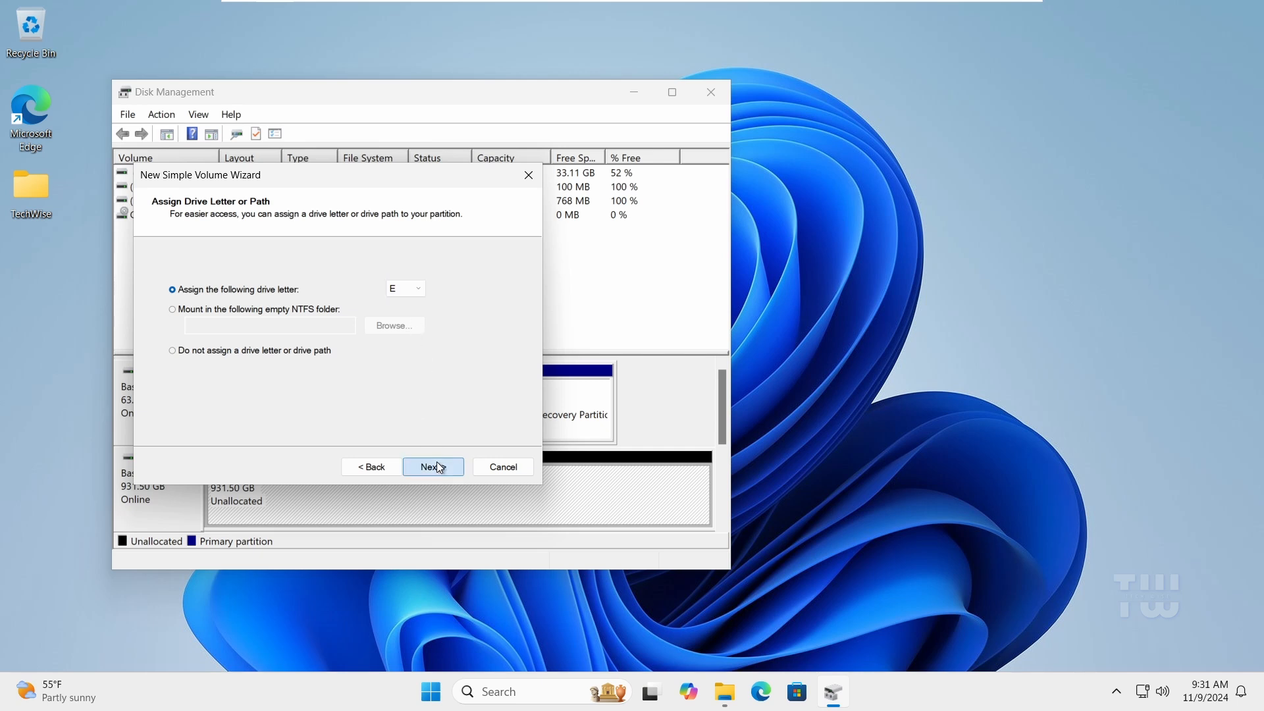
pyautogui.click(432, 466)
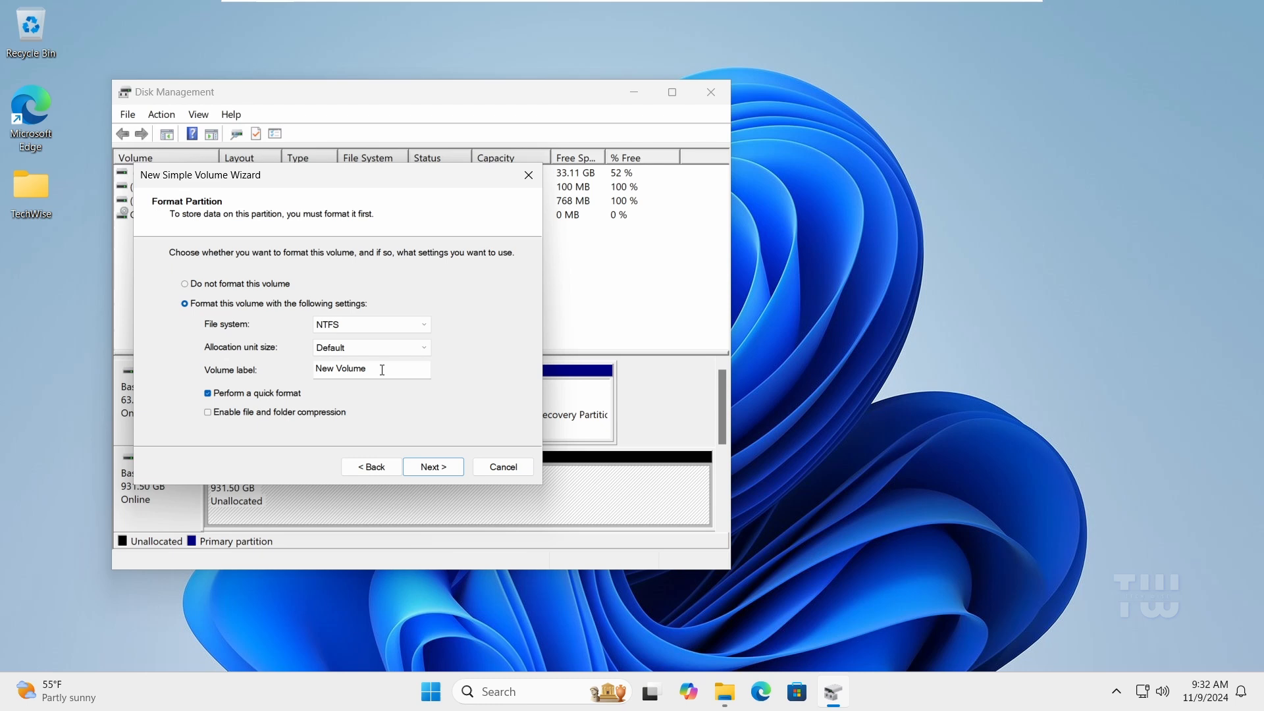
pyautogui.write('MyDisk')
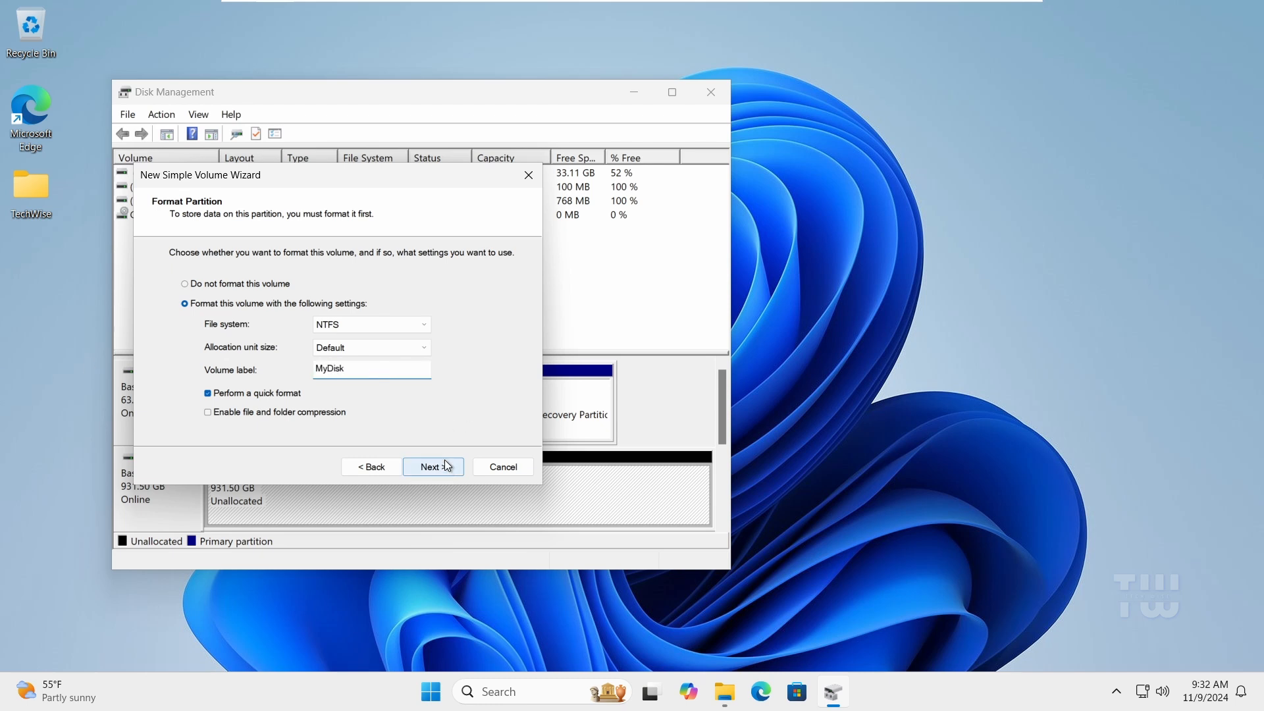
pyautogui.click(432, 466)
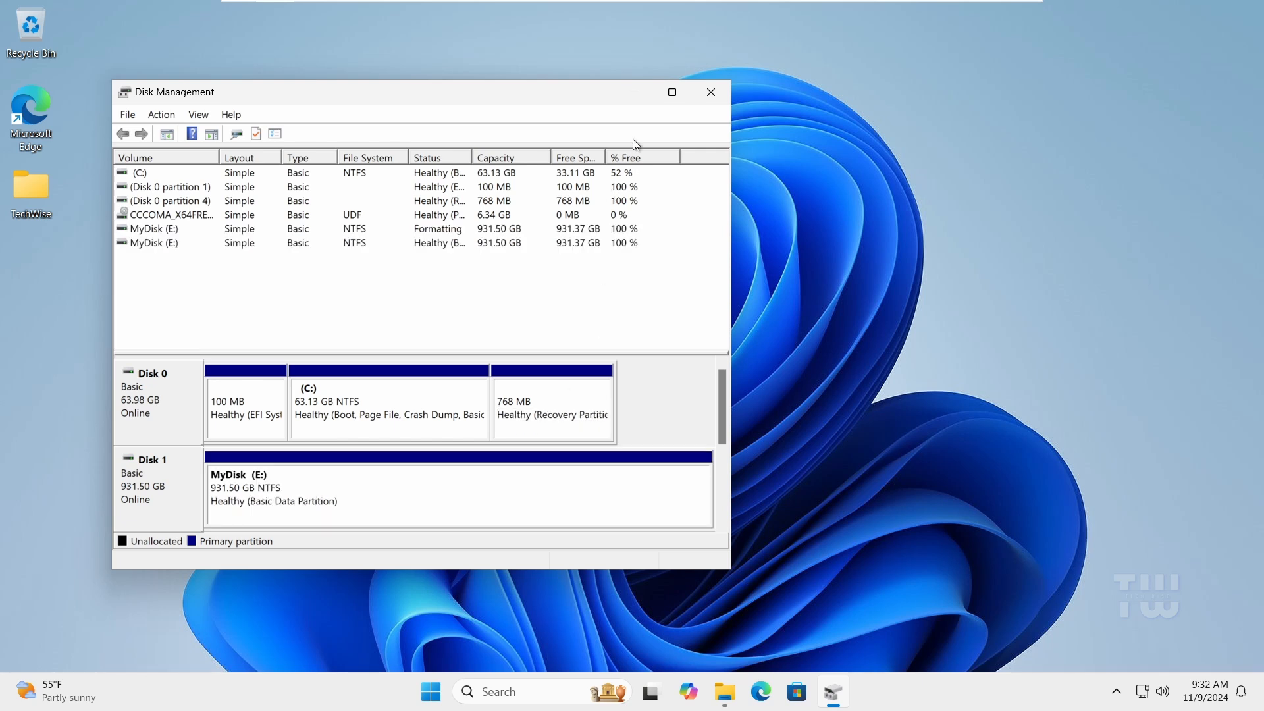
pyautogui.click(709, 92)
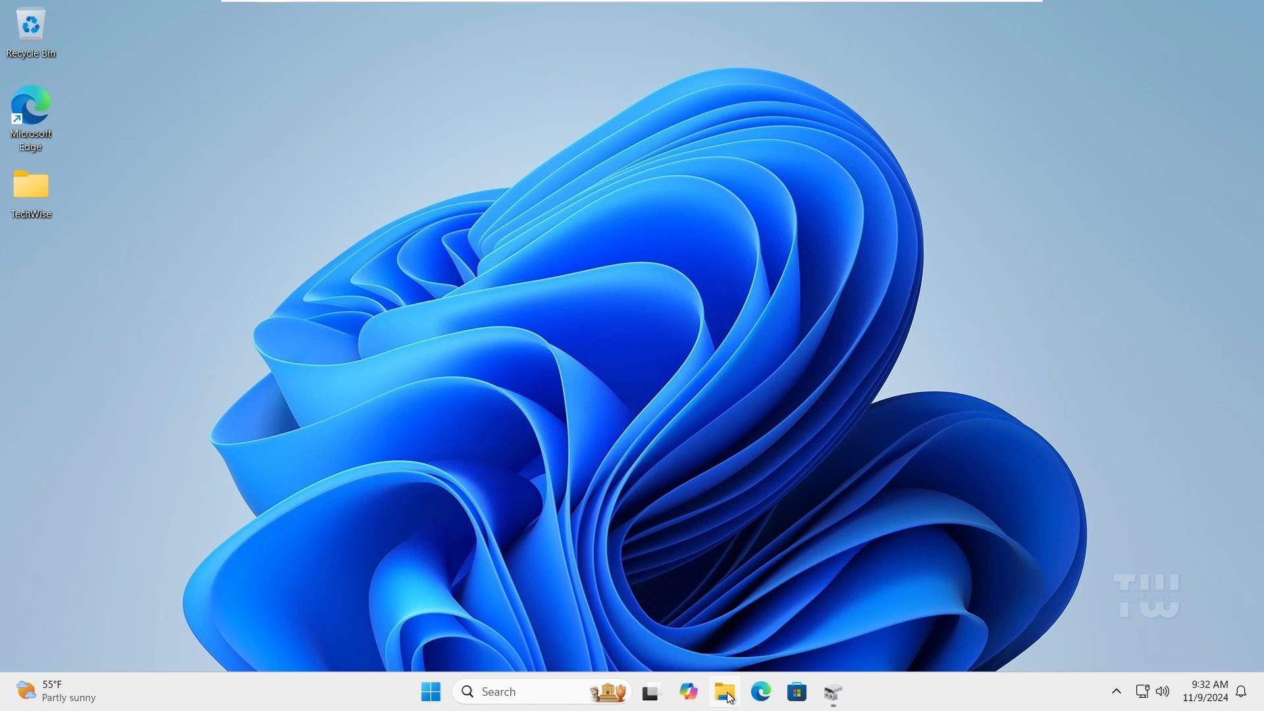
# - In File Explorer, open MyDisk (E:) from This PC to show it is empty
pyautogui.click(723, 691)
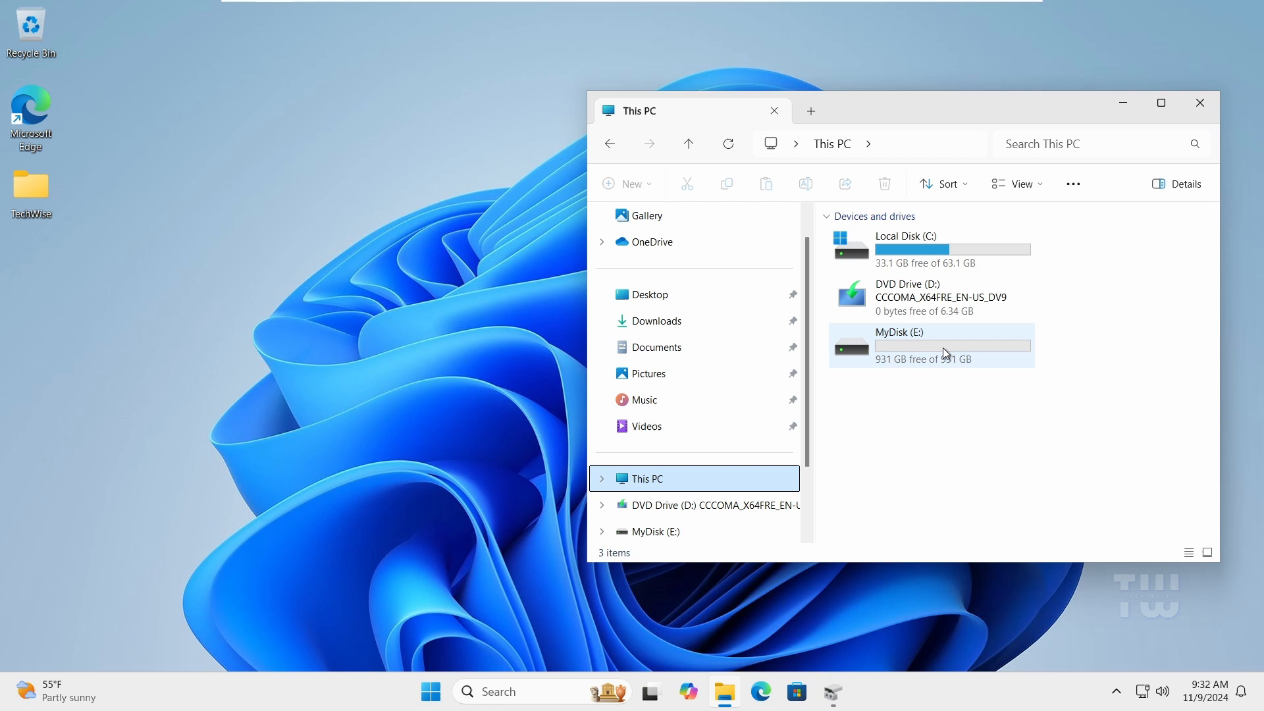
pyautogui.click(931, 345)
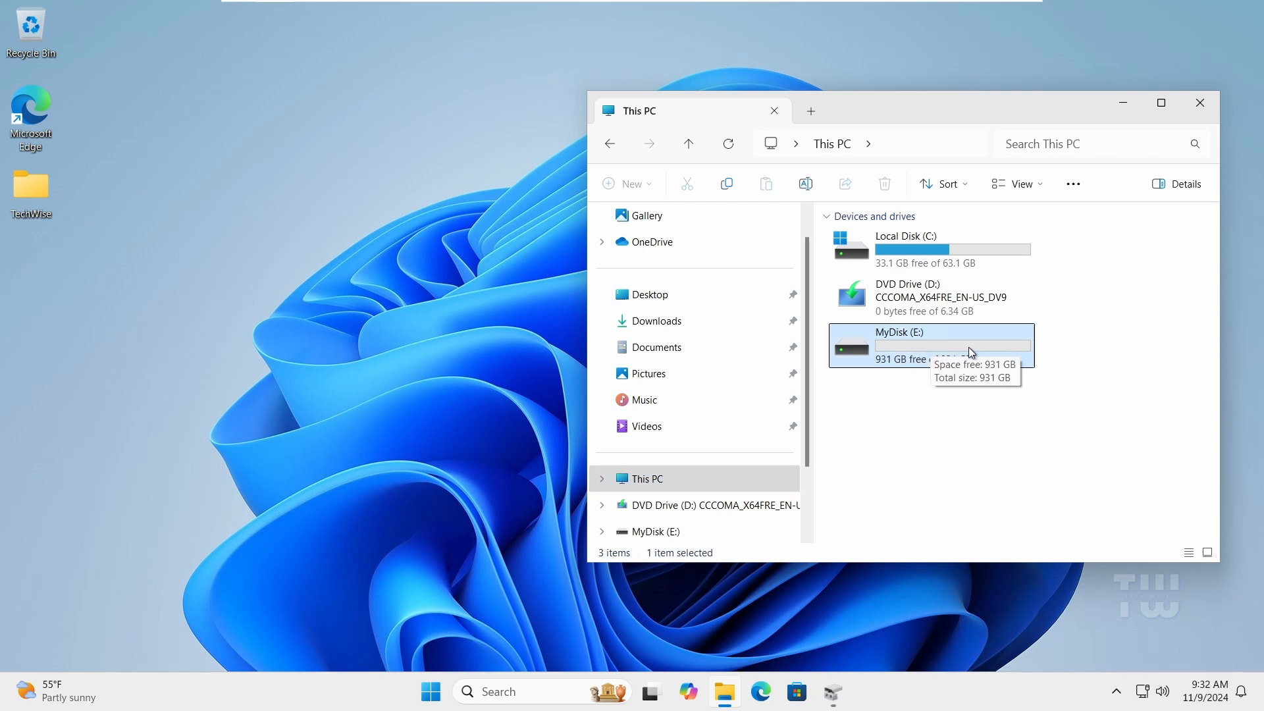
pyautogui.doubleClick(926, 345)
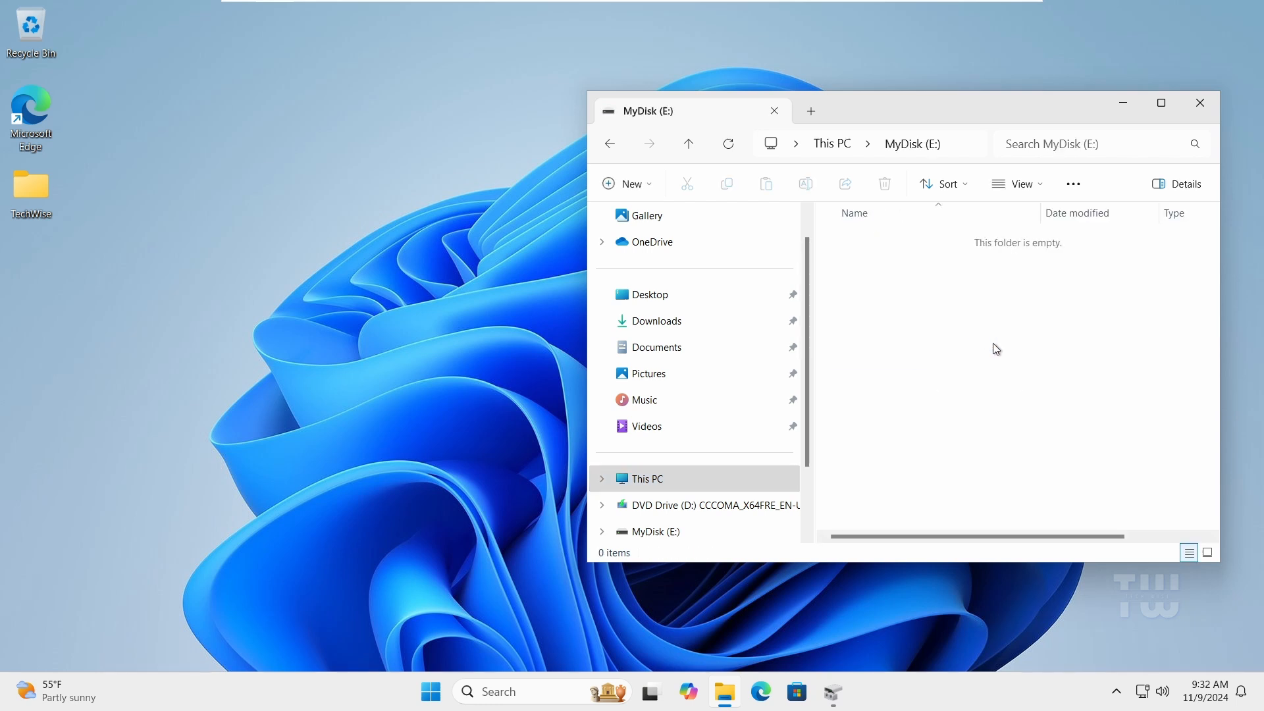